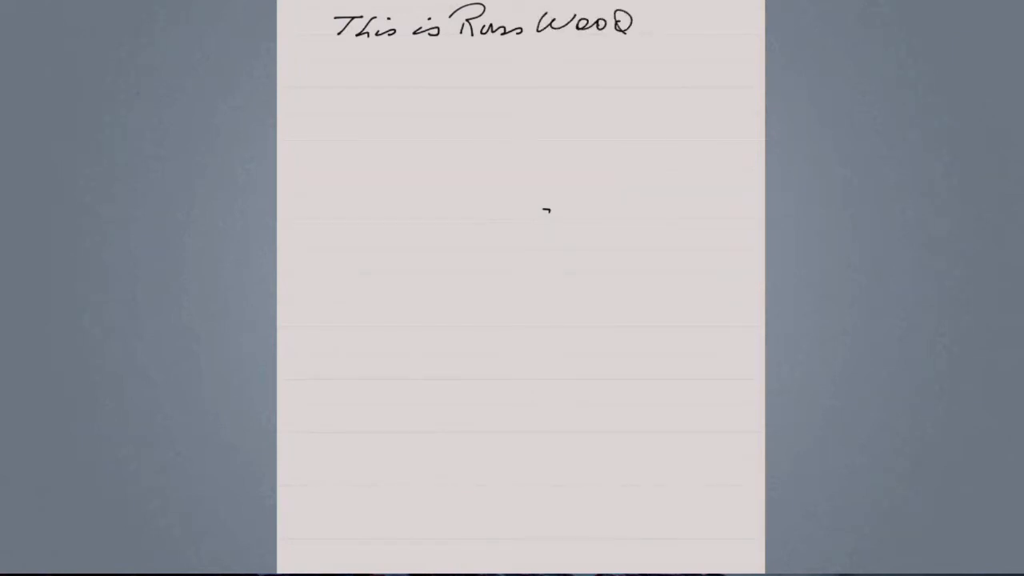
{"action": "type", "text": "This"}
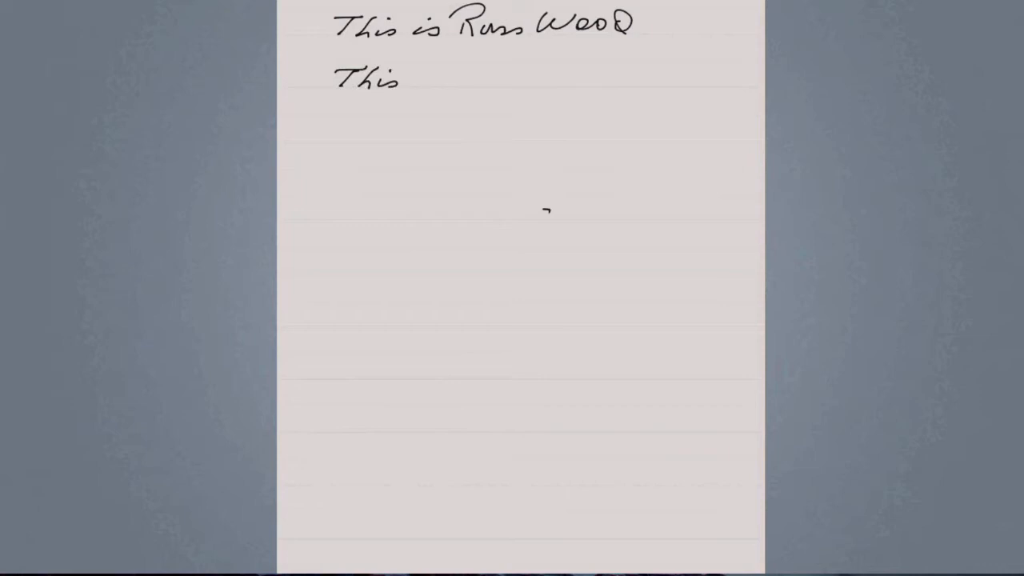
{"action": "type", "text": "is a"}
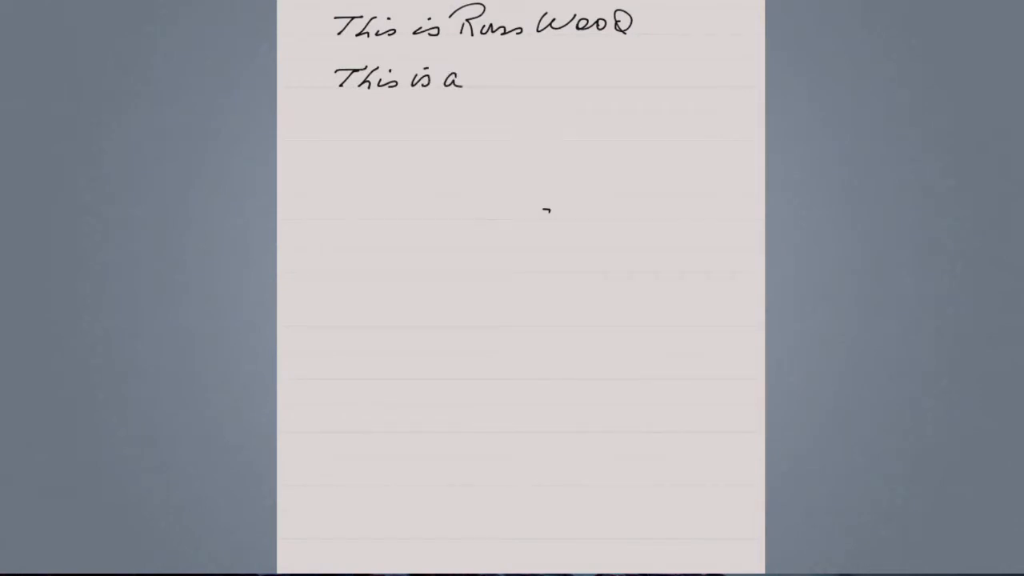
{"action": "type", "text": "test"}
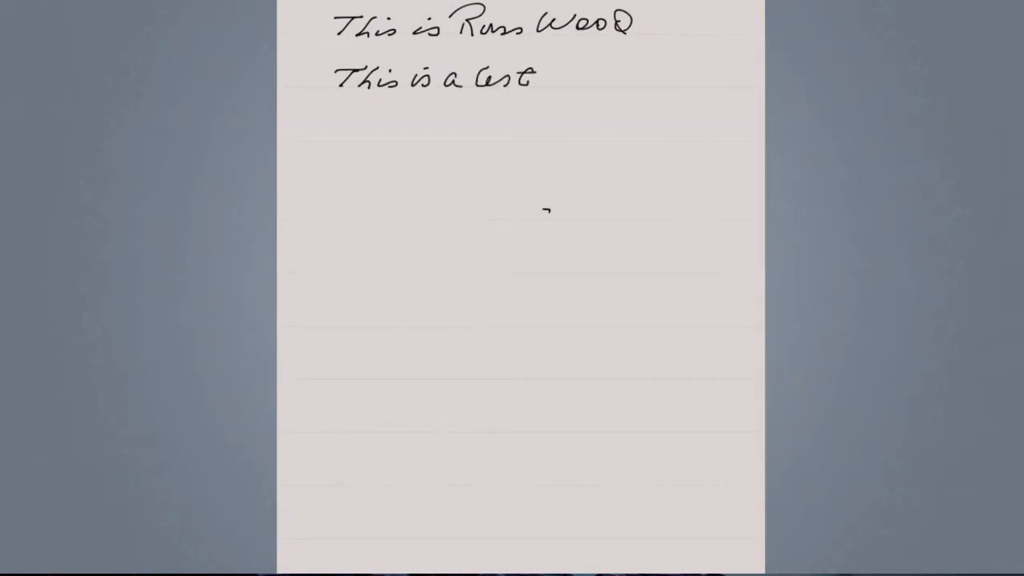
{"action": "type", "text": "of the"}
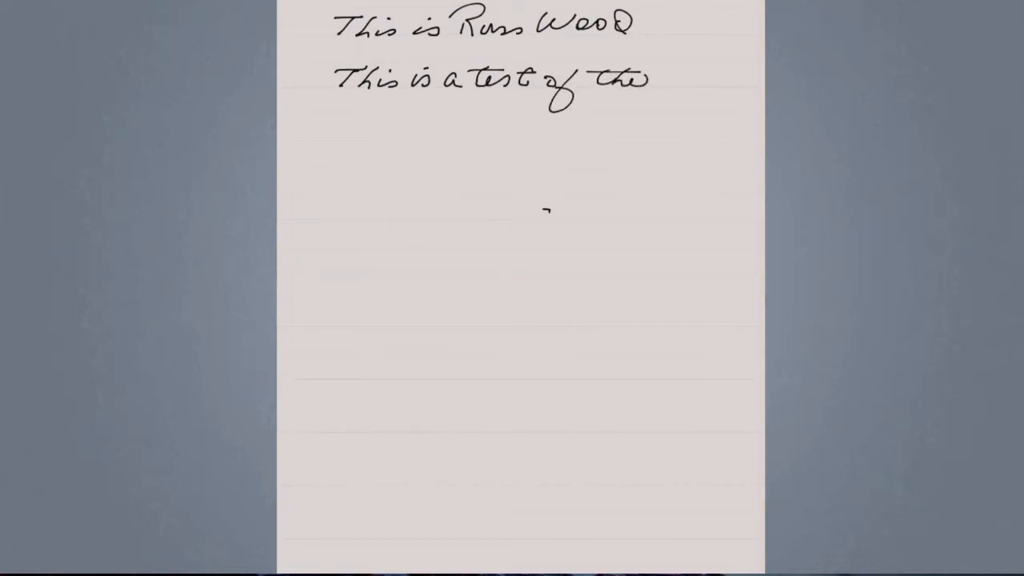
{"action": "type", "text": "Jot Scr"}
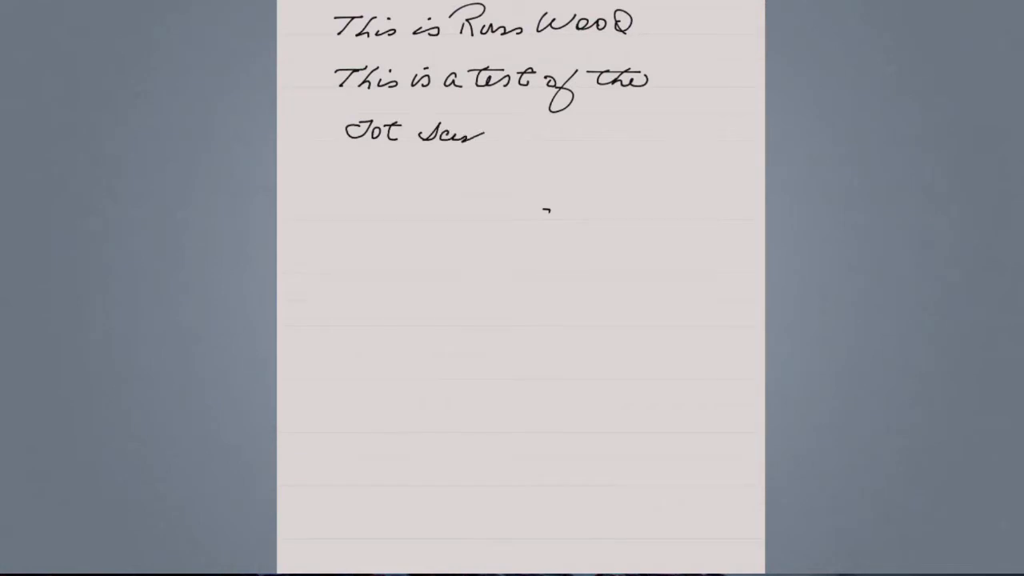
{"action": "type", "text": "ist"}
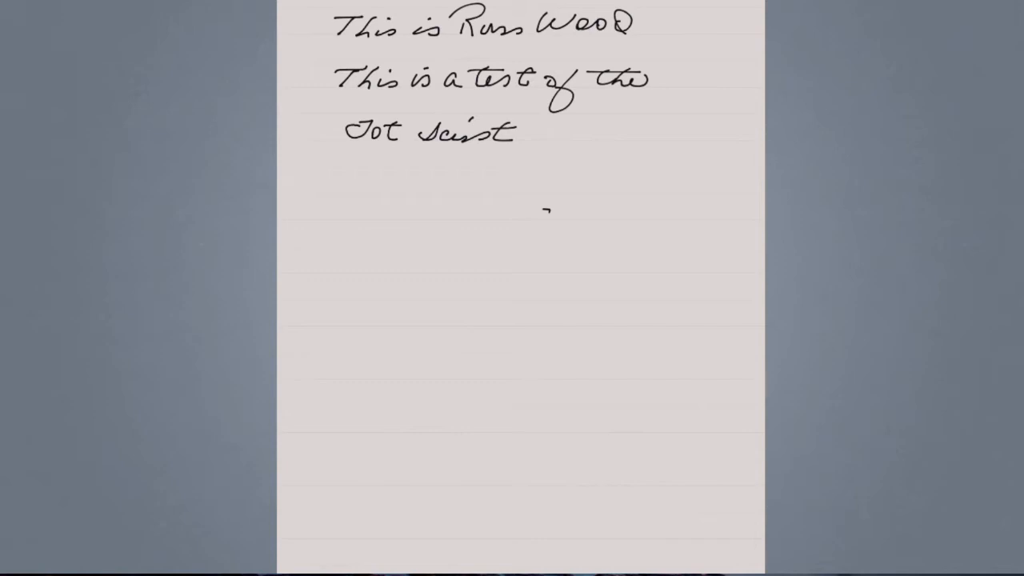
{"action": "mouse_move", "coordinate": [707, 156]}
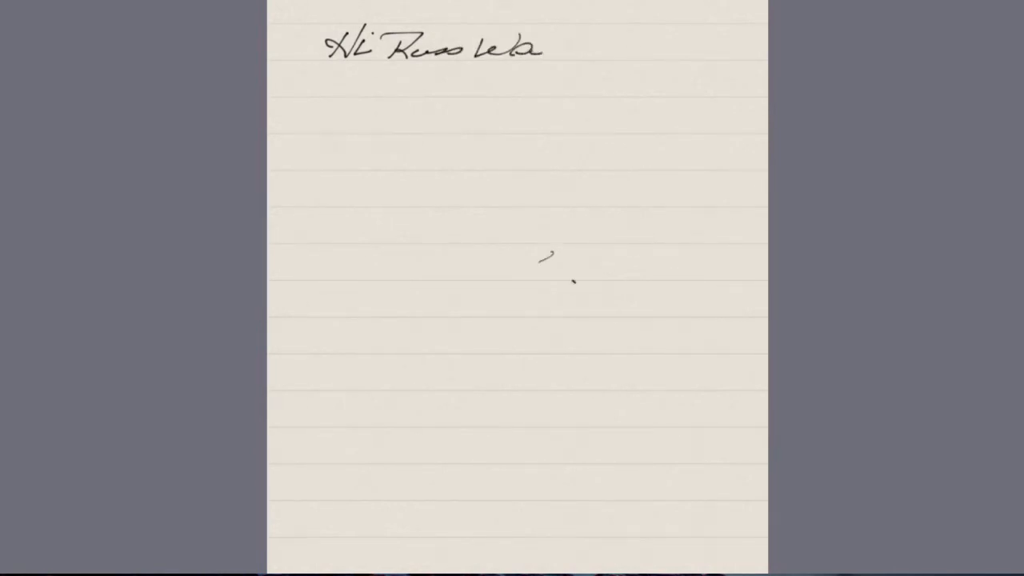
{"action": "type", "text": "J"}
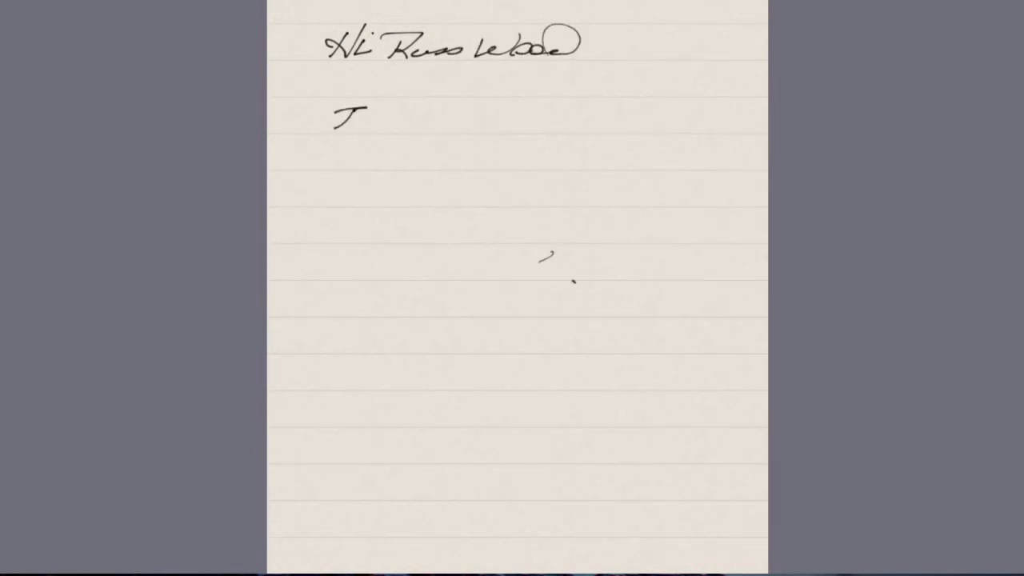
{"action": "type", "text": "This is a Test of the"}
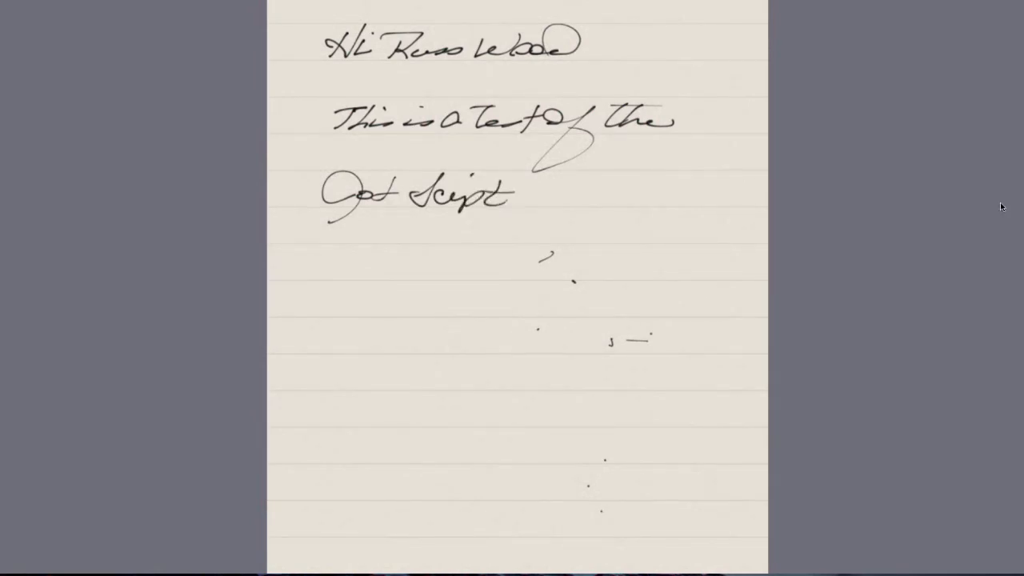
{"action": "mouse_move", "coordinate": [607, 346]}
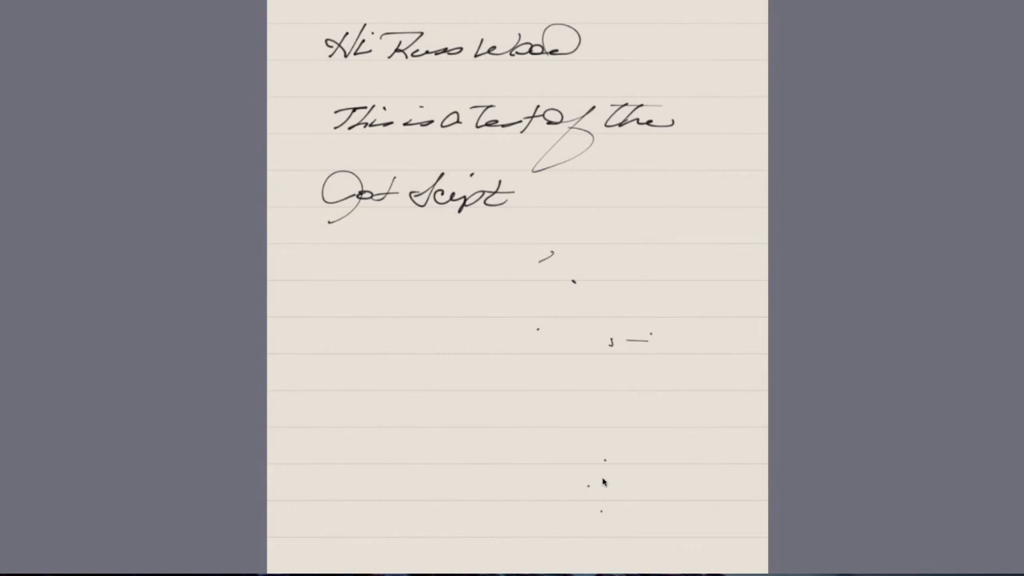
{"action": "mouse_move", "coordinate": [610, 428]}
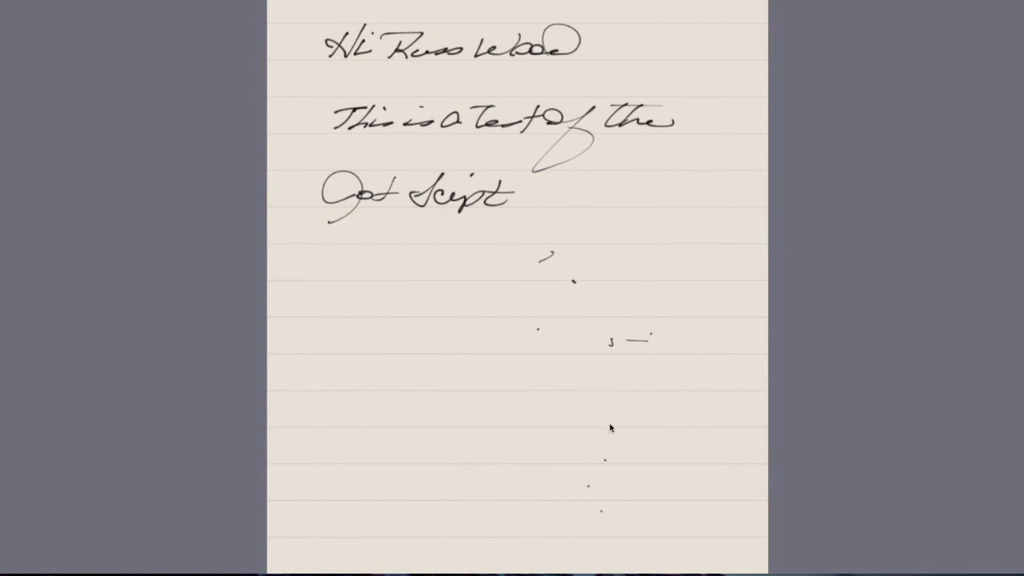